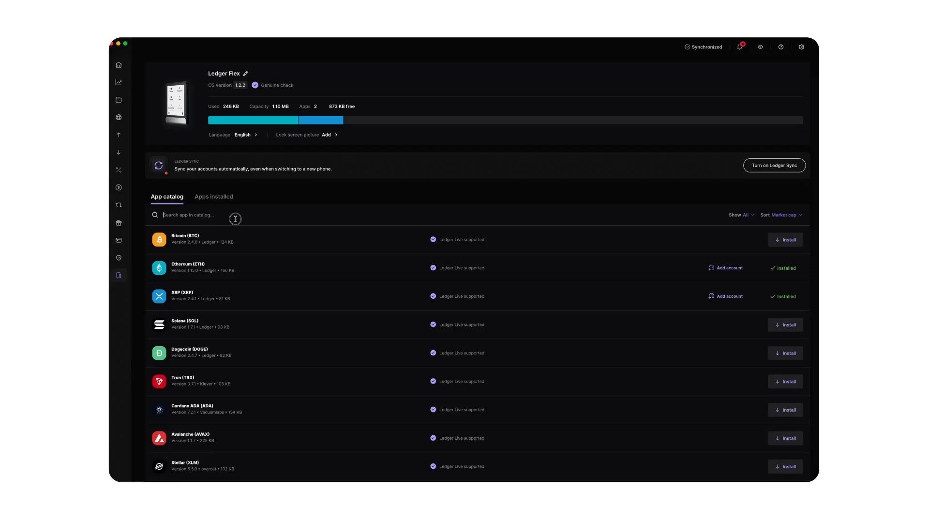
Search the Ledger Live app catalog for 'fla' to find the Flare app.
text(flare.network/staking)
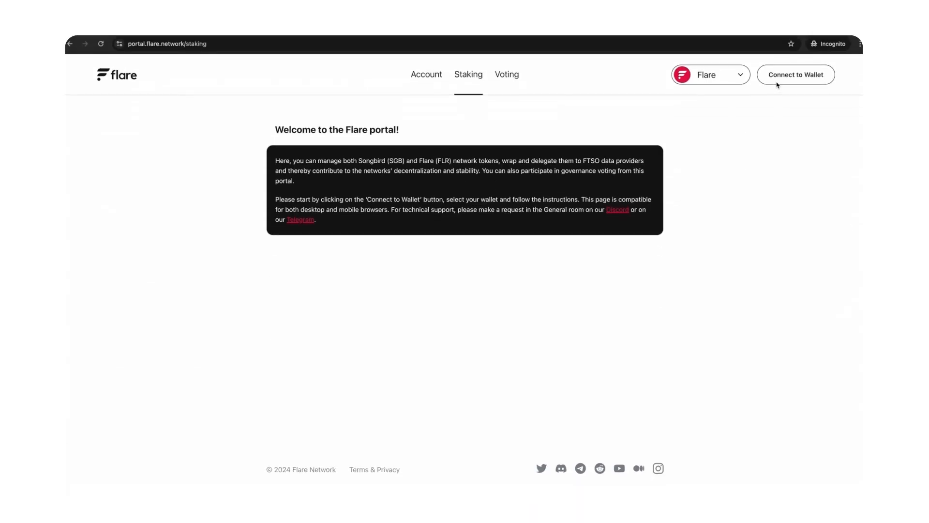
Connect the Nano S Plus Ledger device as the Flare Portal wallet.
click(795, 74)
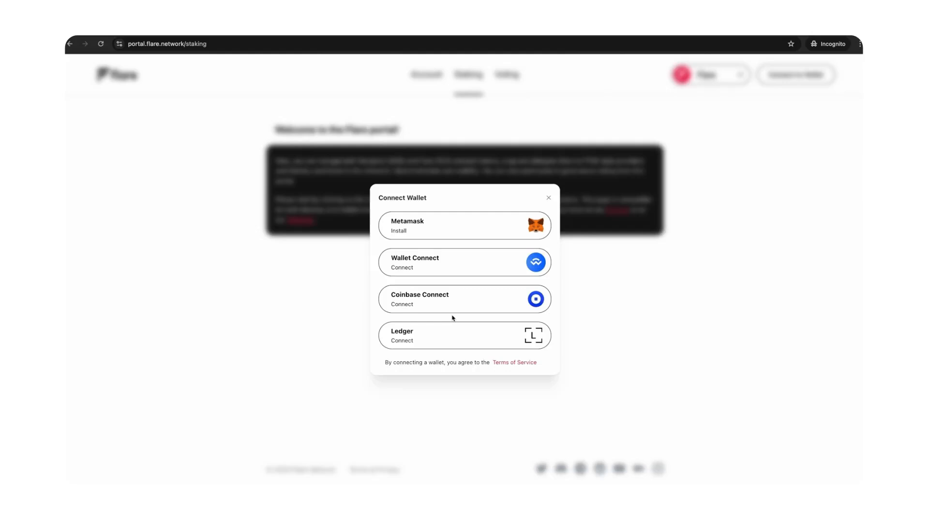
mouse_move(415, 326)
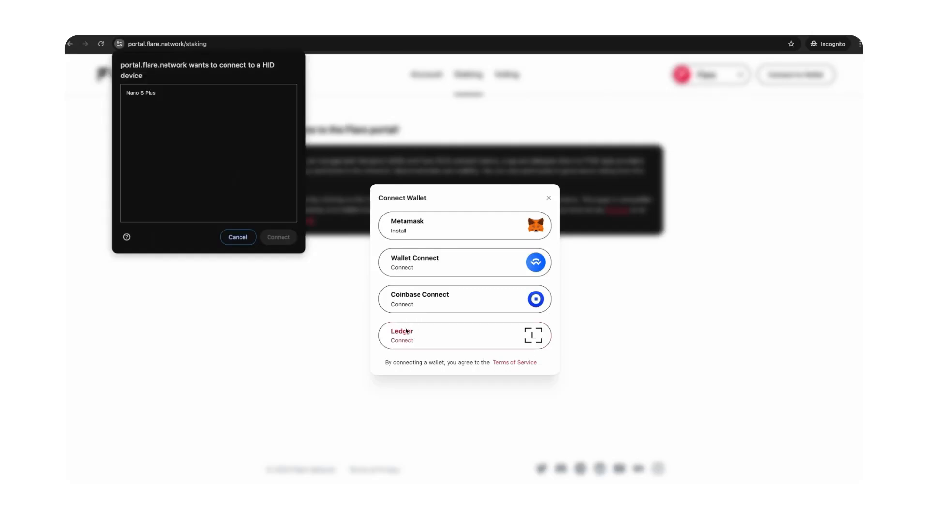
click(208, 92)
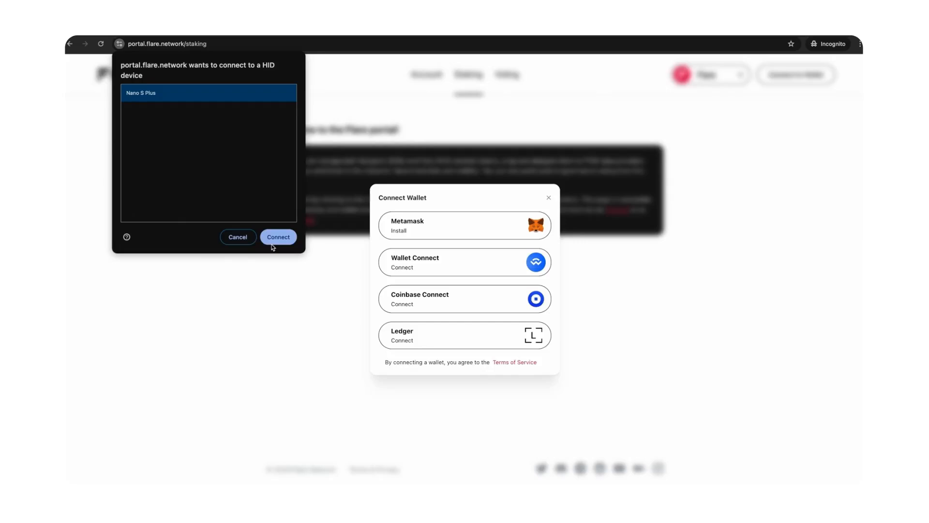
click(277, 237)
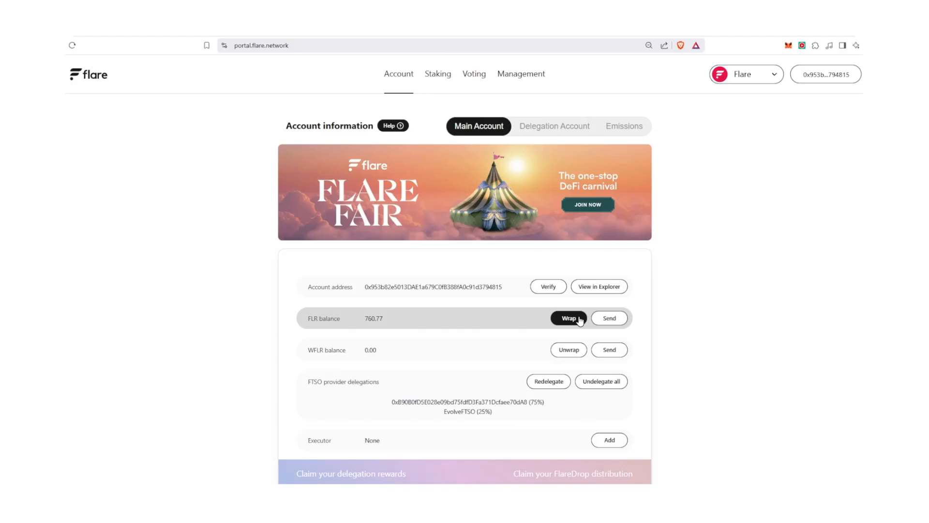
Wrap 750 FLR into WFLR from the account page.
click(568, 318)
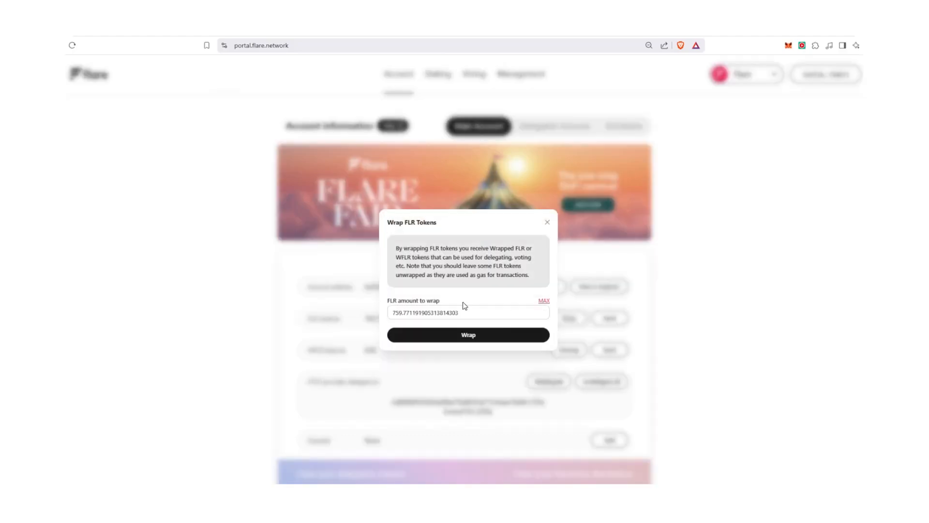
text(750)
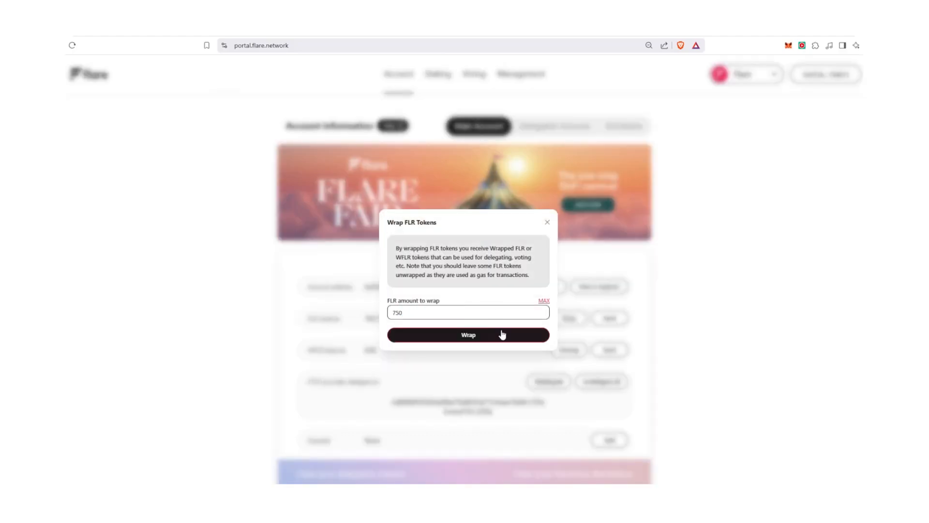
click(467, 335)
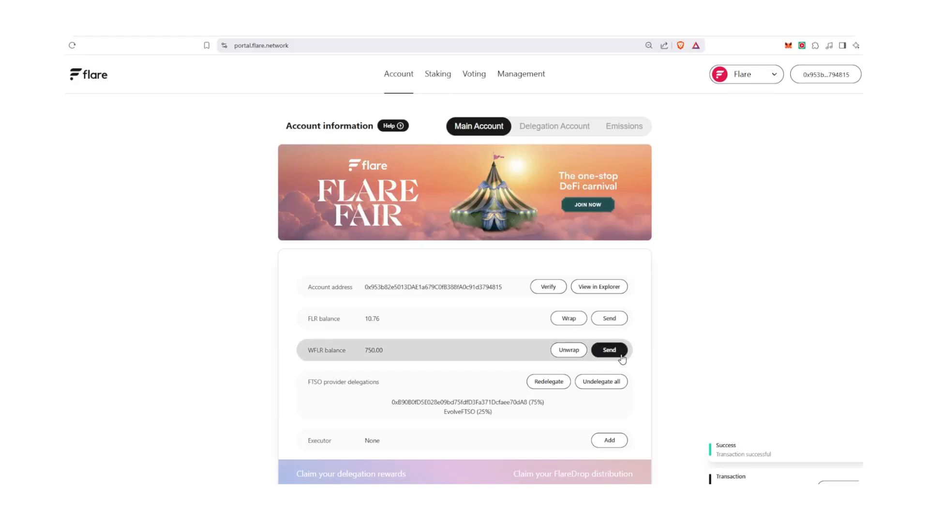
Begin sending the 750.0 WFLR and follow the Delegation account link for the recipient.
click(609, 349)
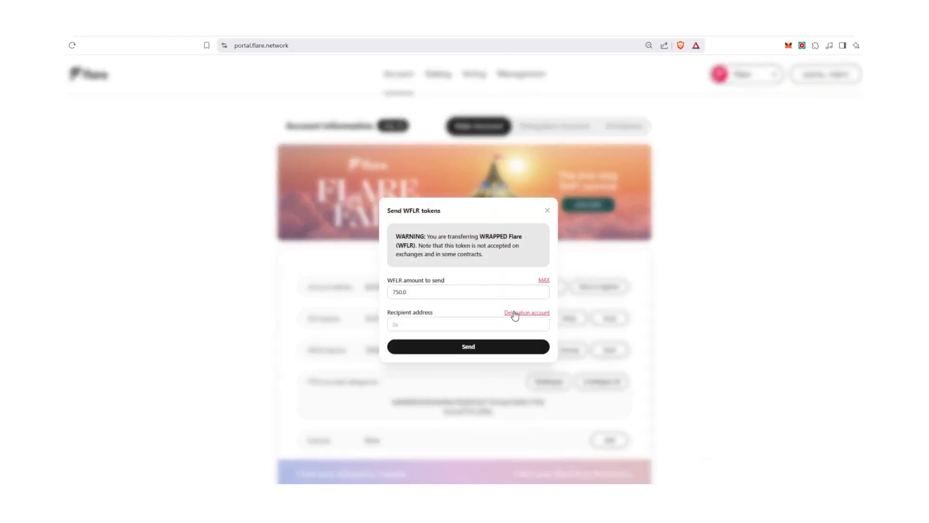
click(467, 346)
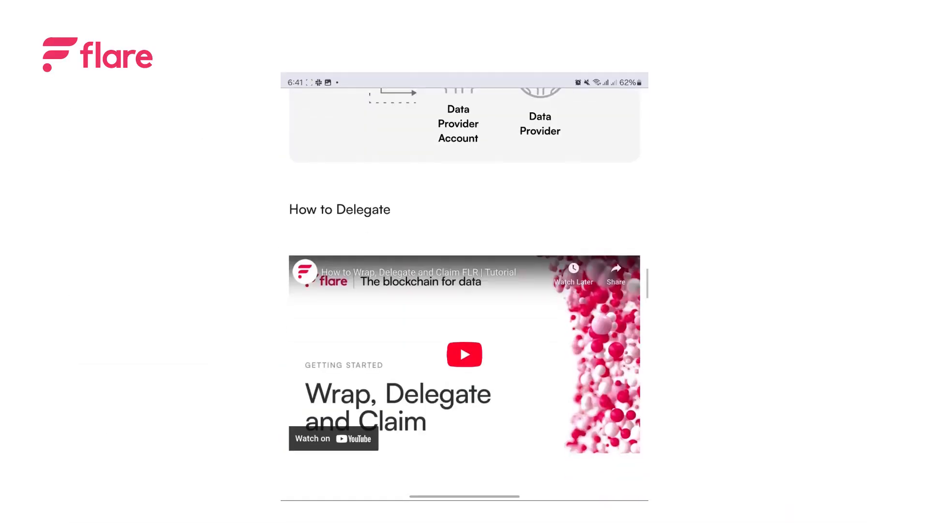
scroll(down, 3)
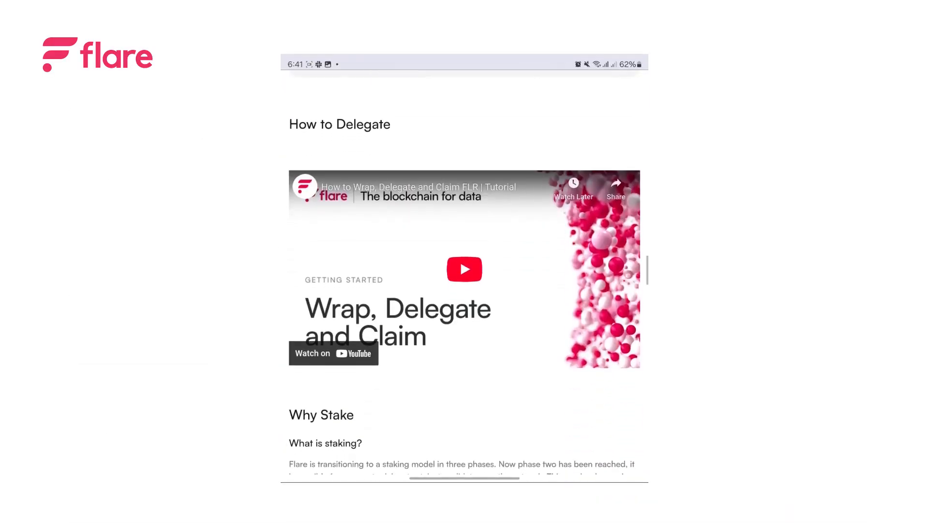
scroll(down, 3)
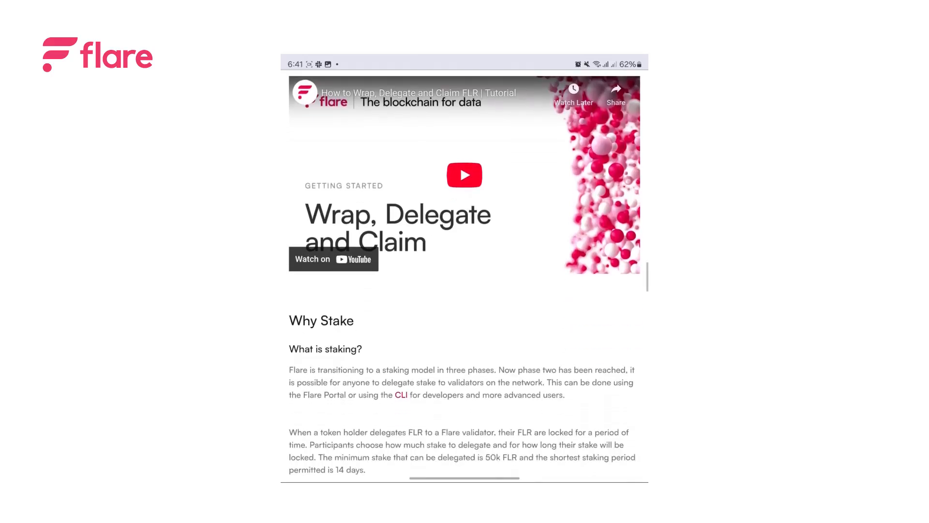
scroll(down, 3)
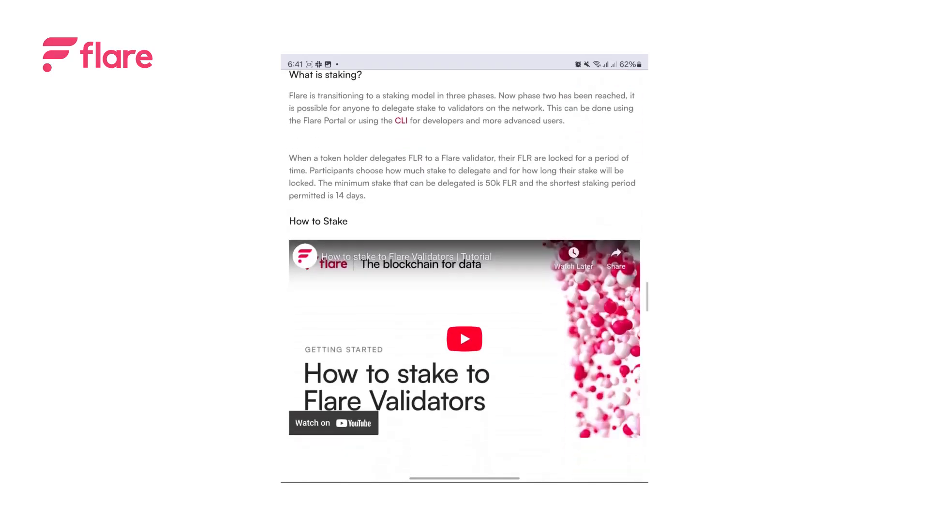
scroll(down, 3)
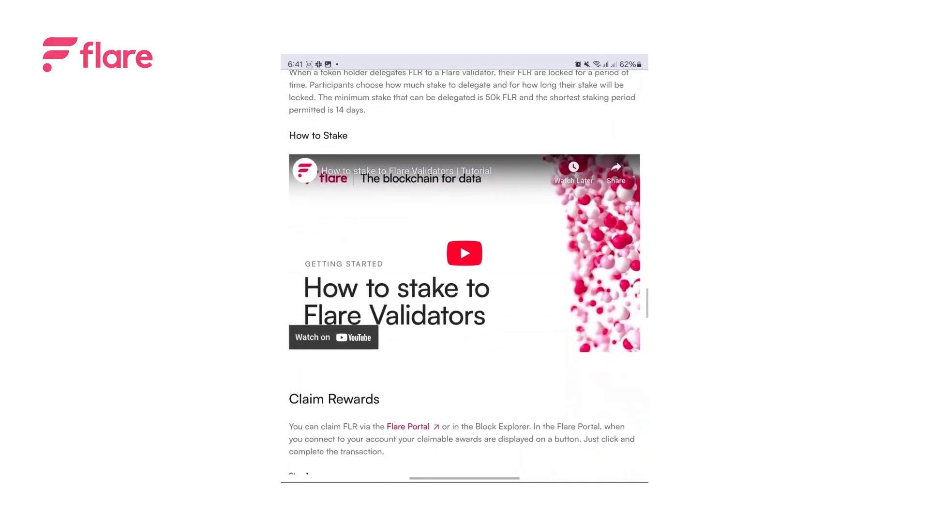